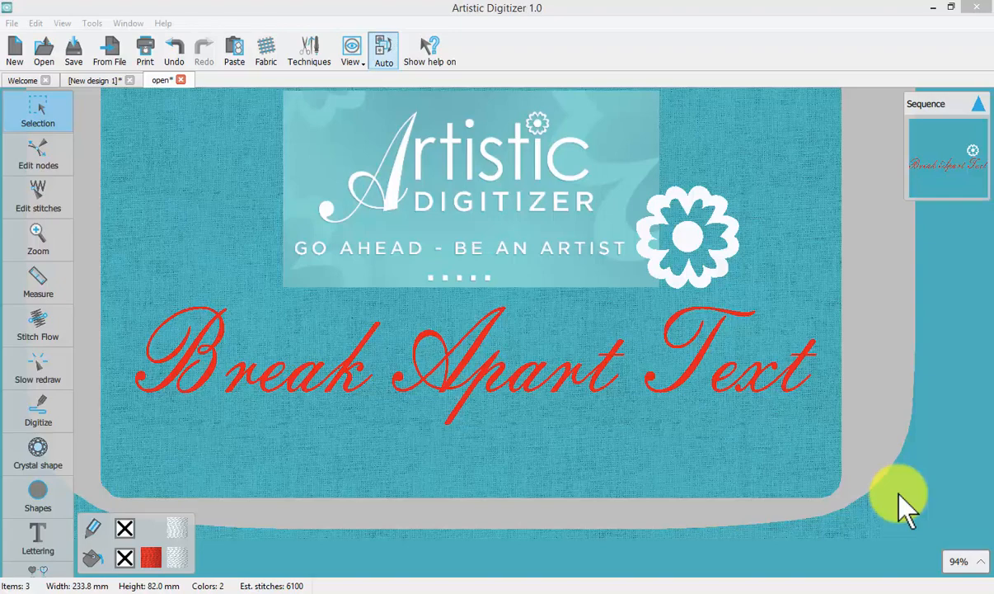
{"action": "mouse_move", "coordinate": [899, 494]}
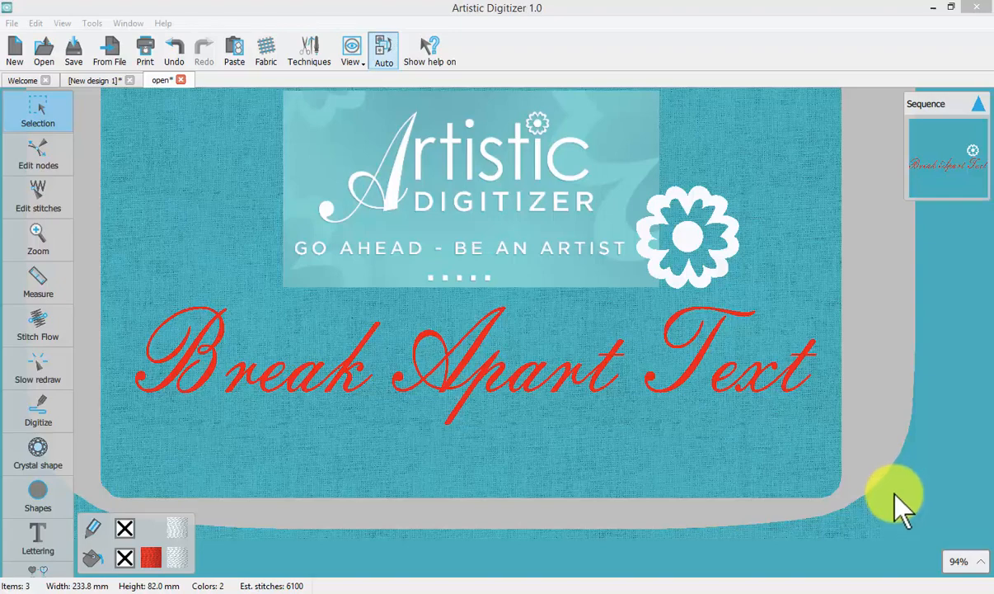
{"action": "mouse_move", "coordinate": [91, 90]}
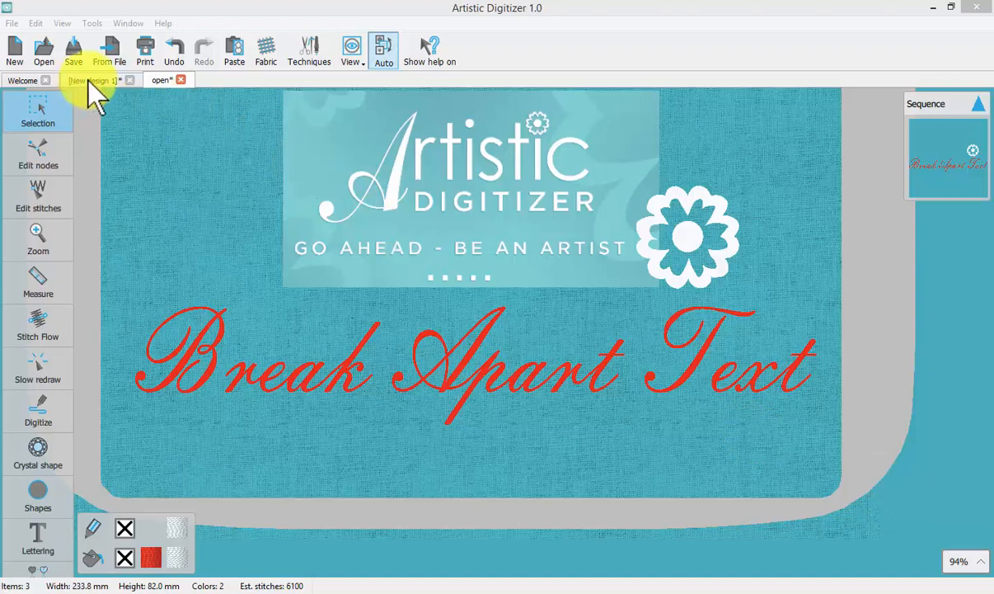
Step: Place the lettering text 'Artistic' on the blank New design 1 canvas
{"action": "left_click", "coordinate": [92, 79]}
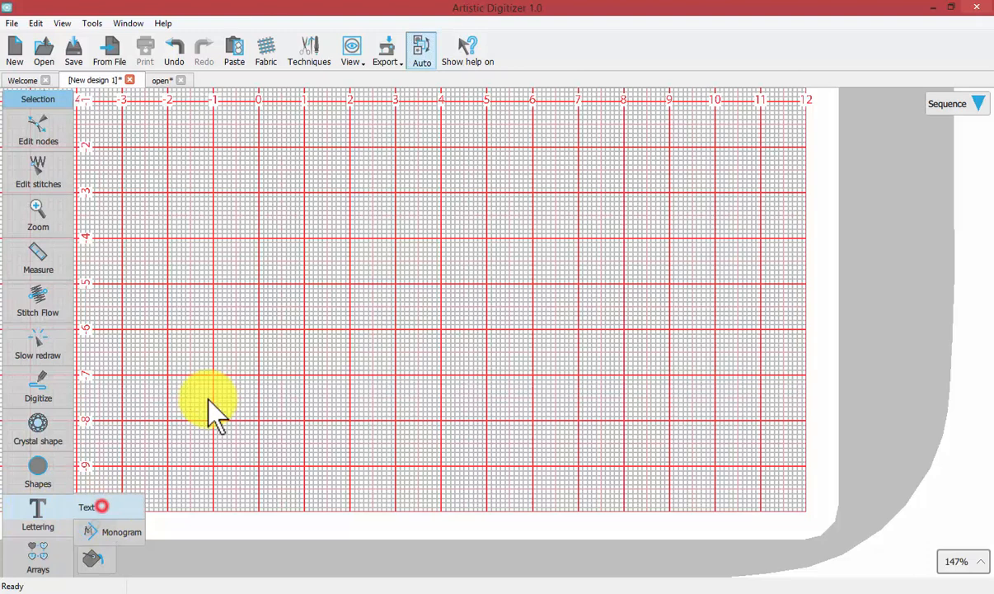
{"action": "left_click", "coordinate": [38, 514]}
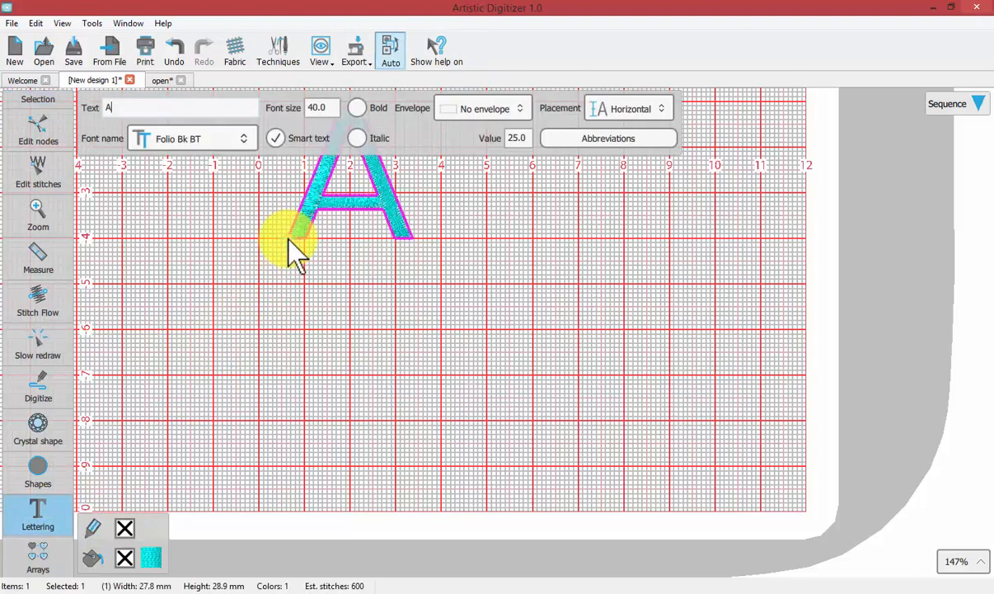
{"action": "type", "text": "rtistic"}
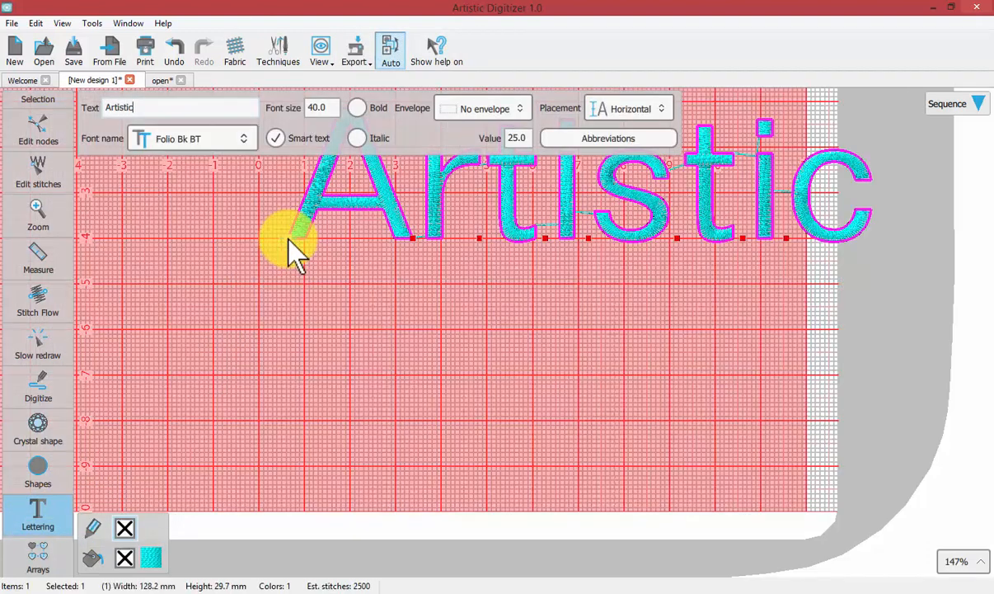
{"action": "left_click", "coordinate": [38, 102]}
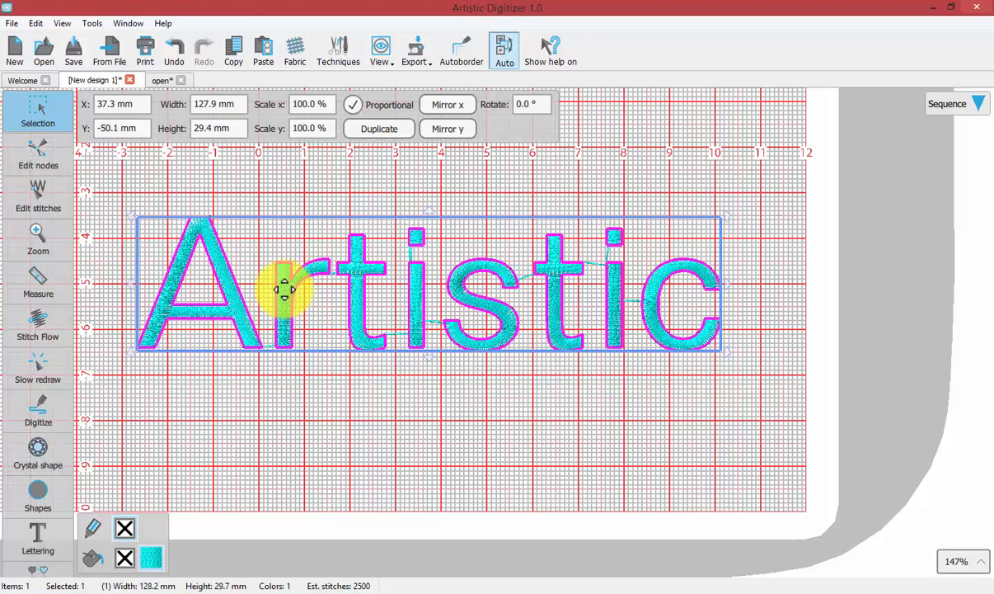
{"action": "mouse_move", "coordinate": [724, 359]}
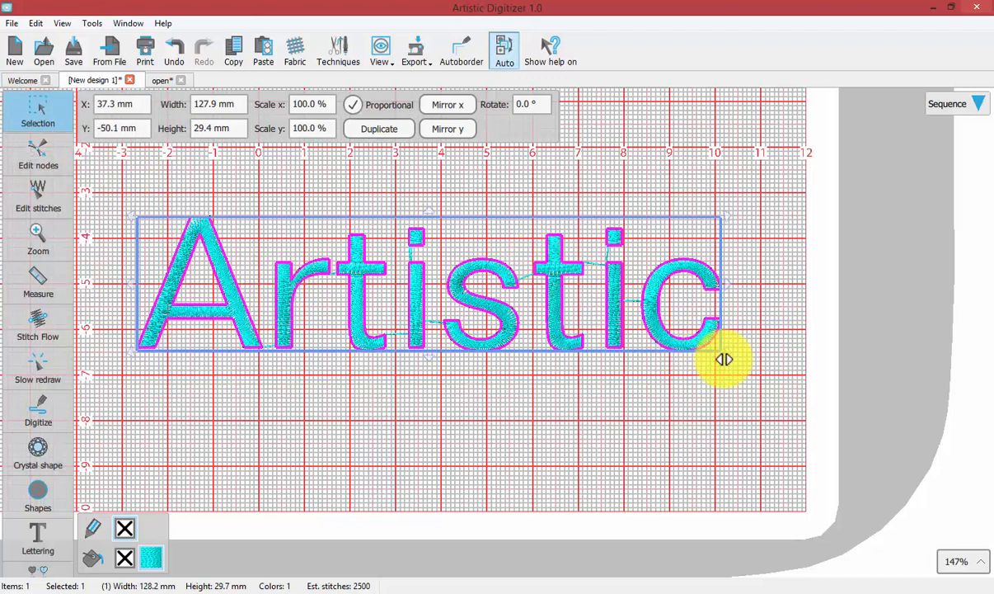
Step: Enlarge the Artistic lettering slightly to about 133 mm wide by 30.5 mm tall
{"action": "left_click_drag", "start_coordinate": [724, 359], "coordinate": [735, 369]}
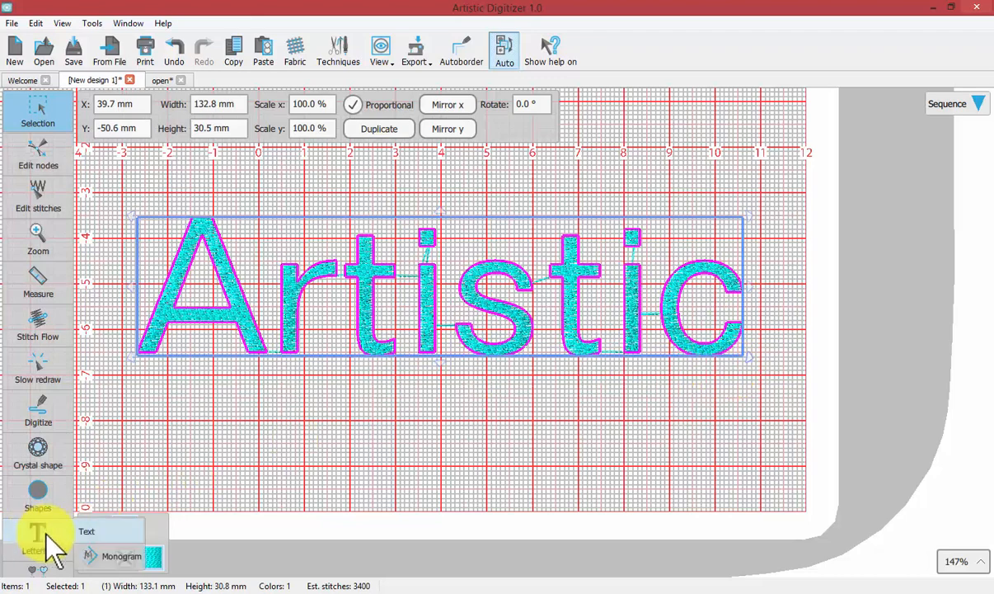
Step: Switch the lettering's font to FangSong, giving a word about 163 mm wide by 29 mm tall
{"action": "left_click", "coordinate": [38, 541]}
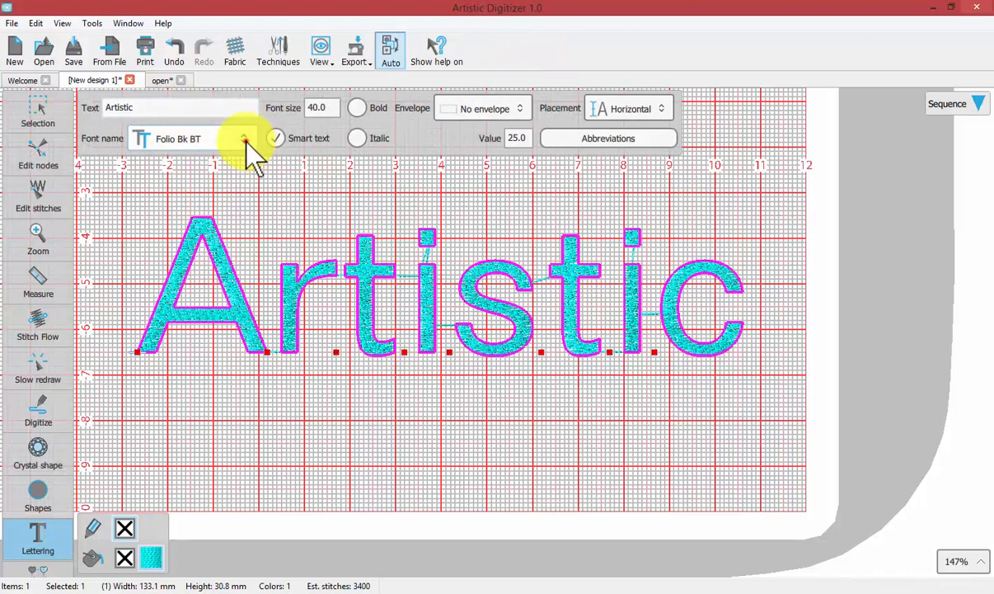
{"action": "left_click", "coordinate": [244, 138]}
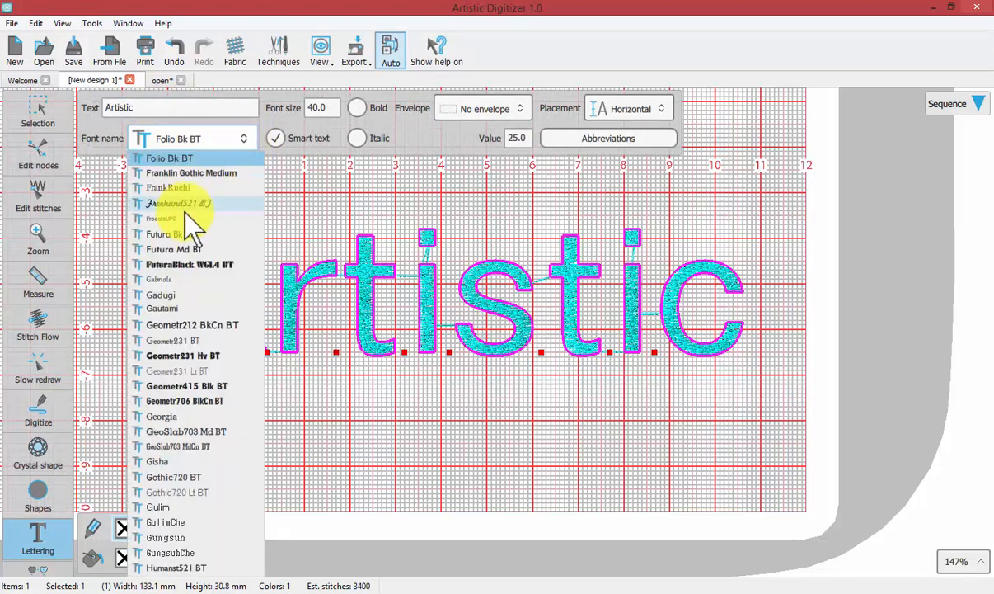
{"action": "scroll", "scroll_direction": "up", "scroll_amount": 3}
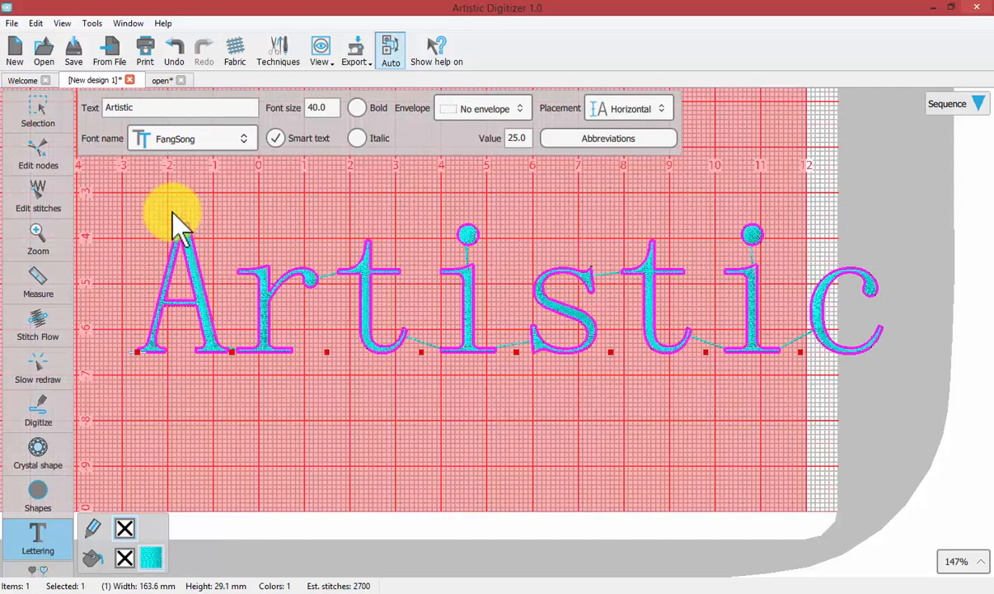
{"action": "mouse_move", "coordinate": [536, 297]}
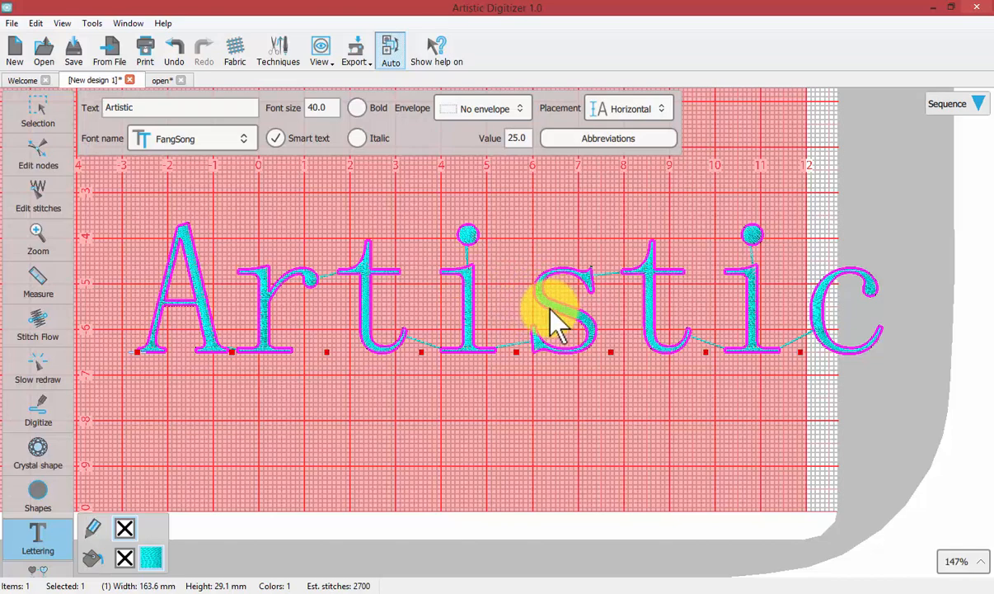
{"action": "mouse_move", "coordinate": [461, 296]}
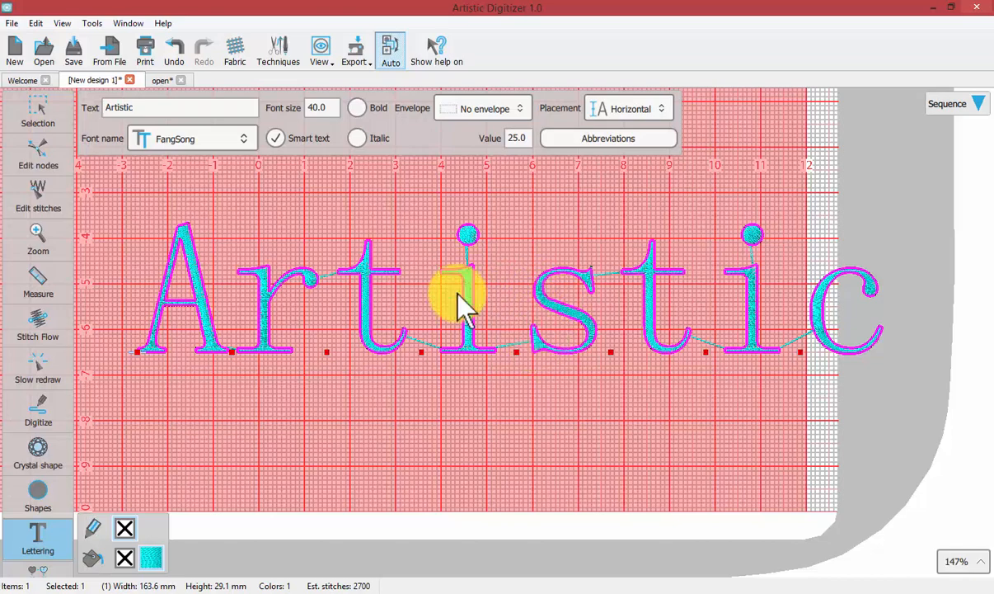
{"action": "left_click", "coordinate": [38, 112]}
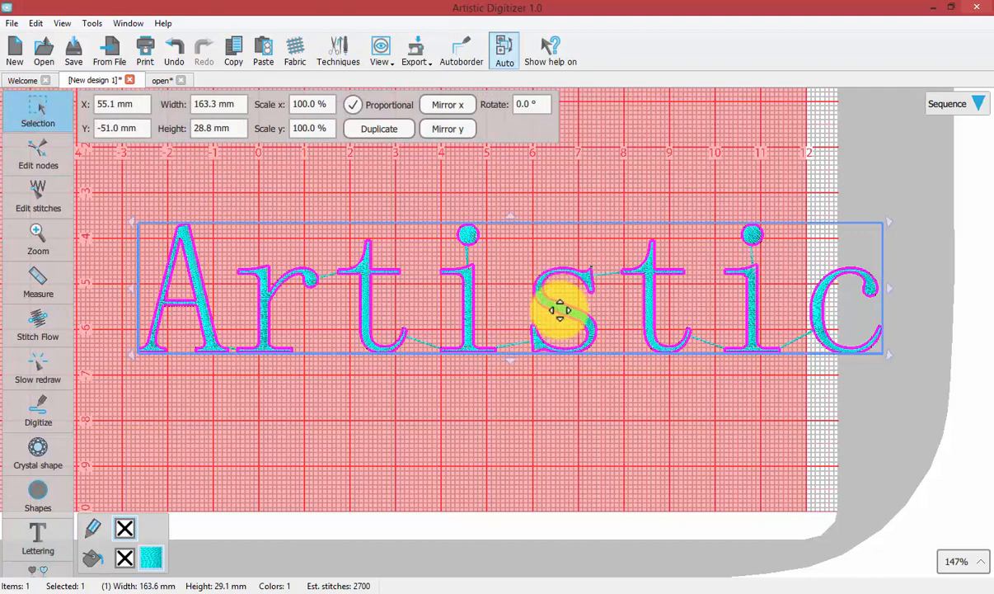
Step: Move the word left and Break apart Artistic into 10 separate letter objects
{"action": "left_click_drag", "start_coordinate": [561, 310], "coordinate": [486, 300]}
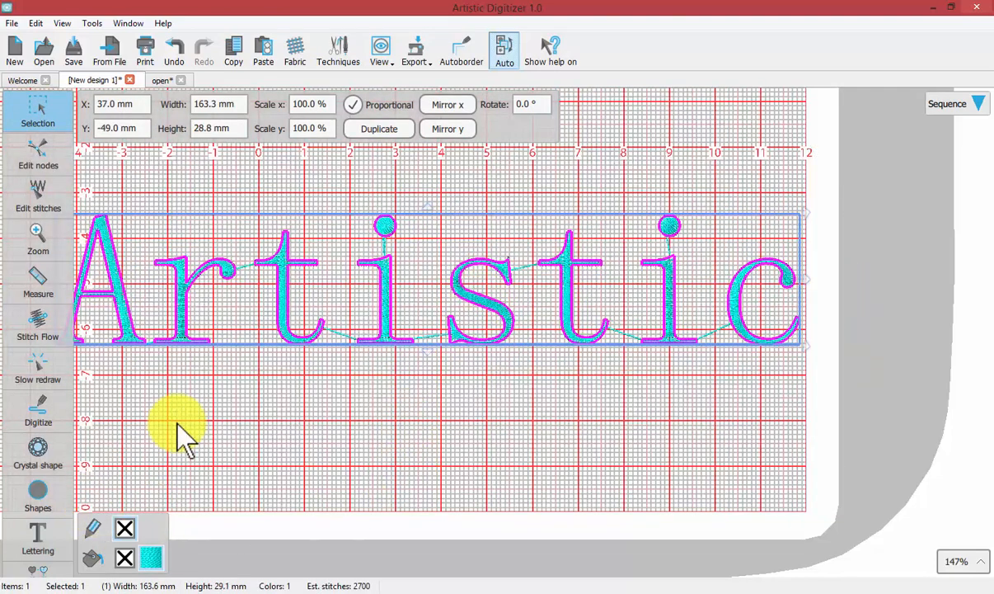
{"action": "mouse_move", "coordinate": [280, 267]}
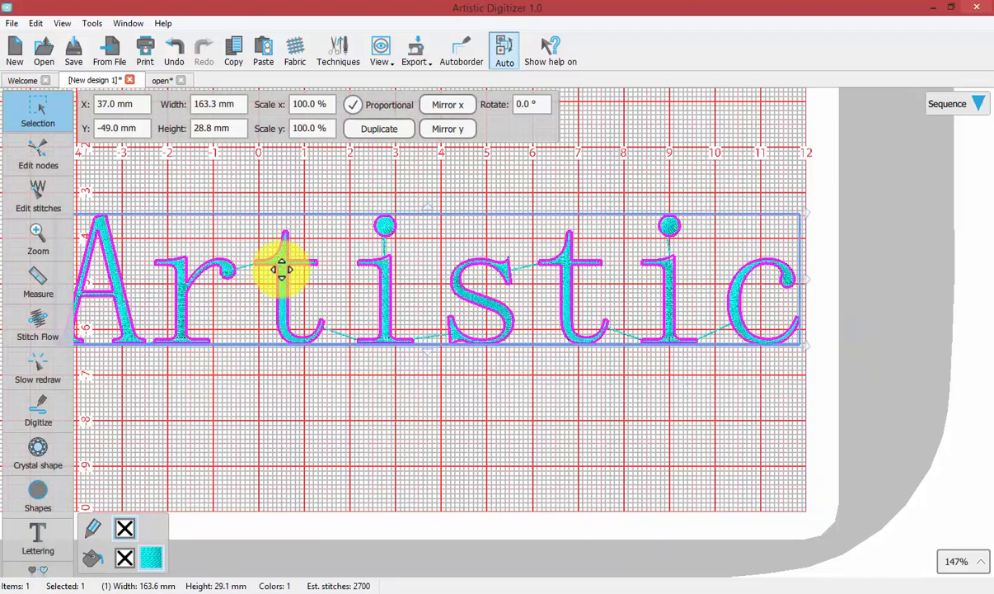
{"action": "mouse_move", "coordinate": [297, 317]}
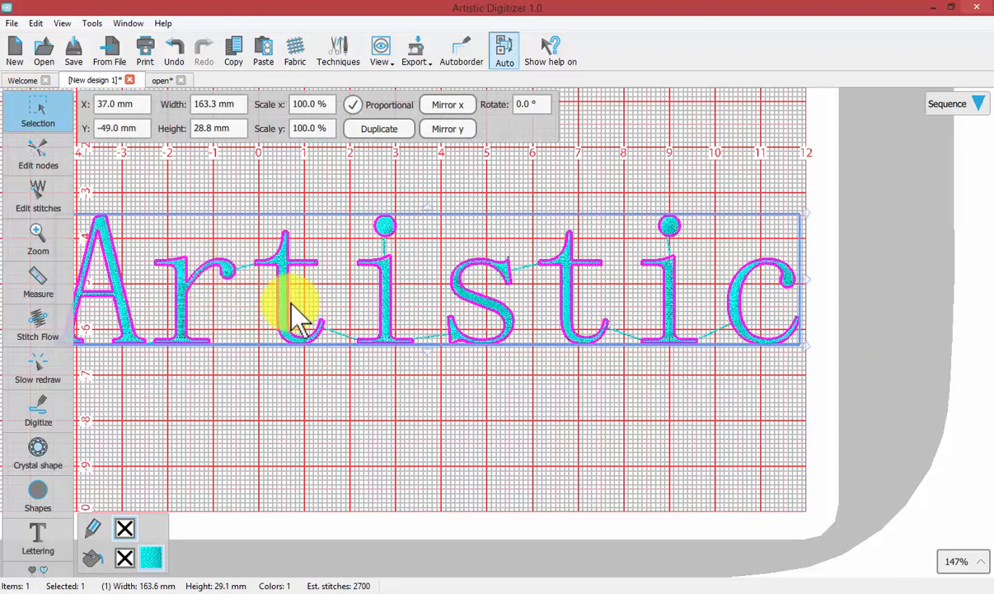
{"action": "right_click", "coordinate": [297, 316]}
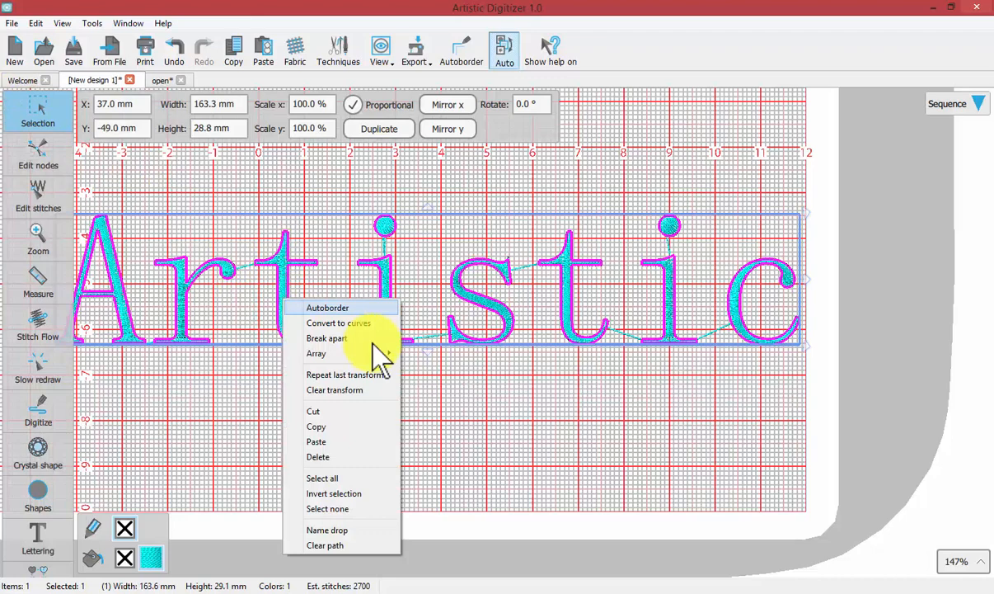
{"action": "left_click", "coordinate": [327, 338]}
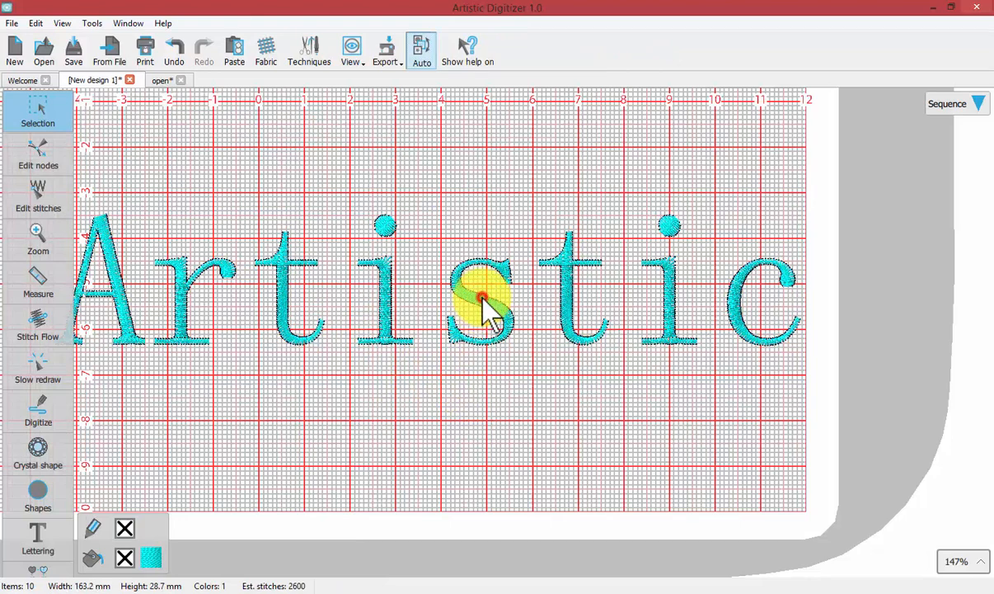
{"action": "left_click", "coordinate": [481, 300]}
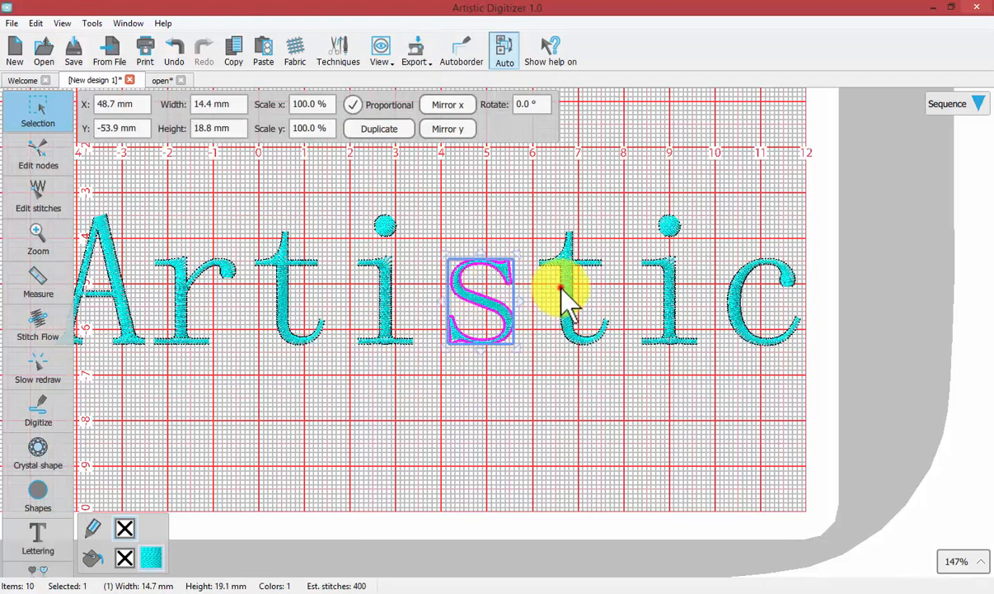
{"action": "left_click", "coordinate": [574, 289]}
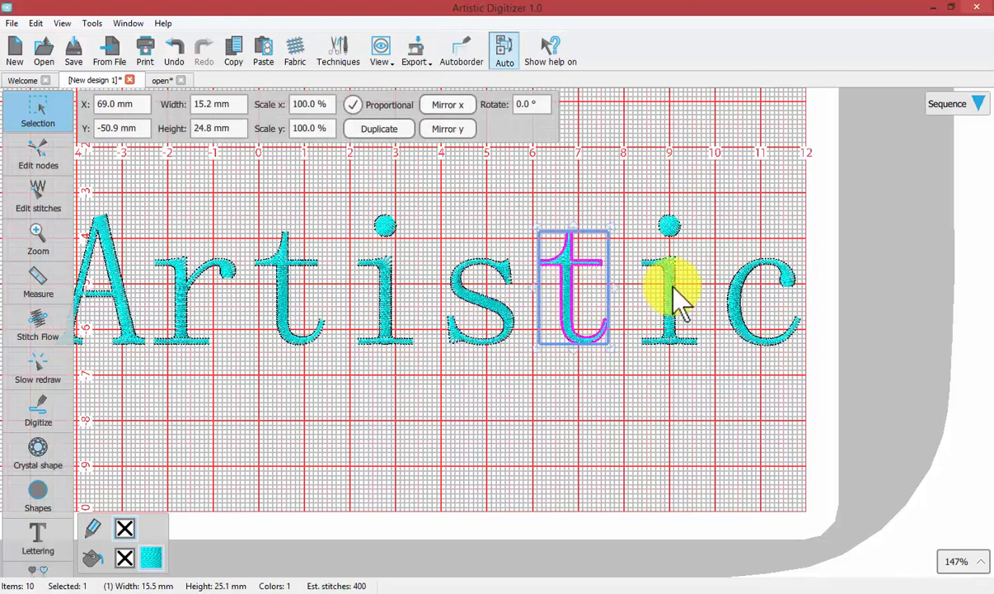
{"action": "left_click", "coordinate": [668, 228]}
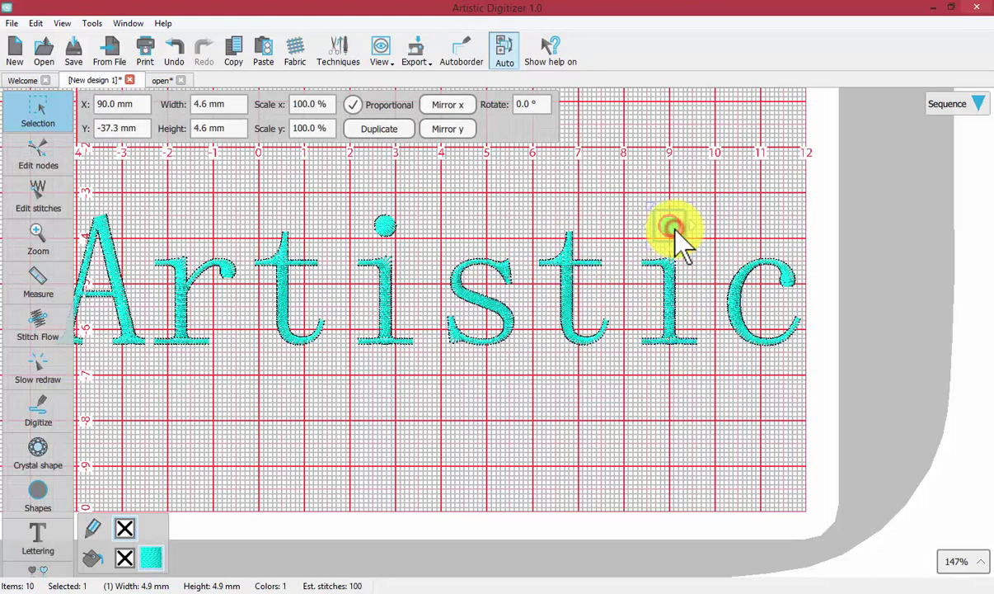
{"action": "left_click_drag", "start_coordinate": [668, 227], "coordinate": [386, 224]}
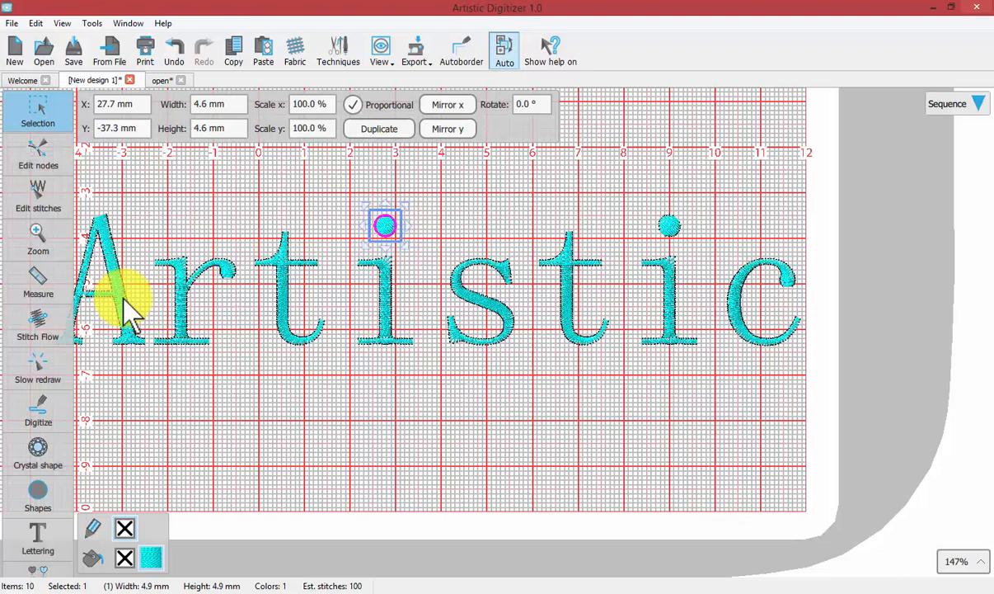
{"action": "left_click", "coordinate": [107, 277]}
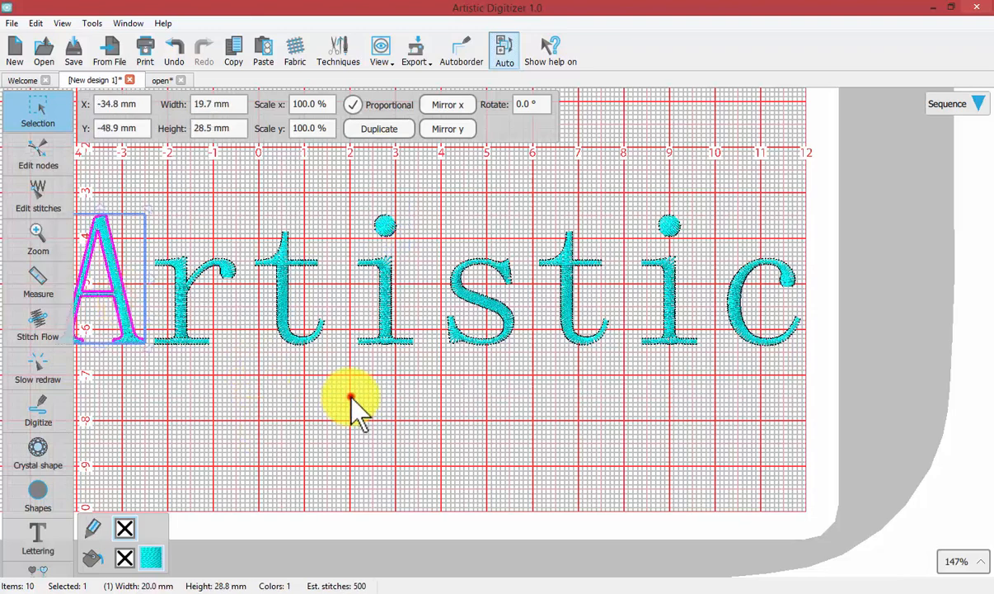
{"action": "left_click", "coordinate": [356, 401]}
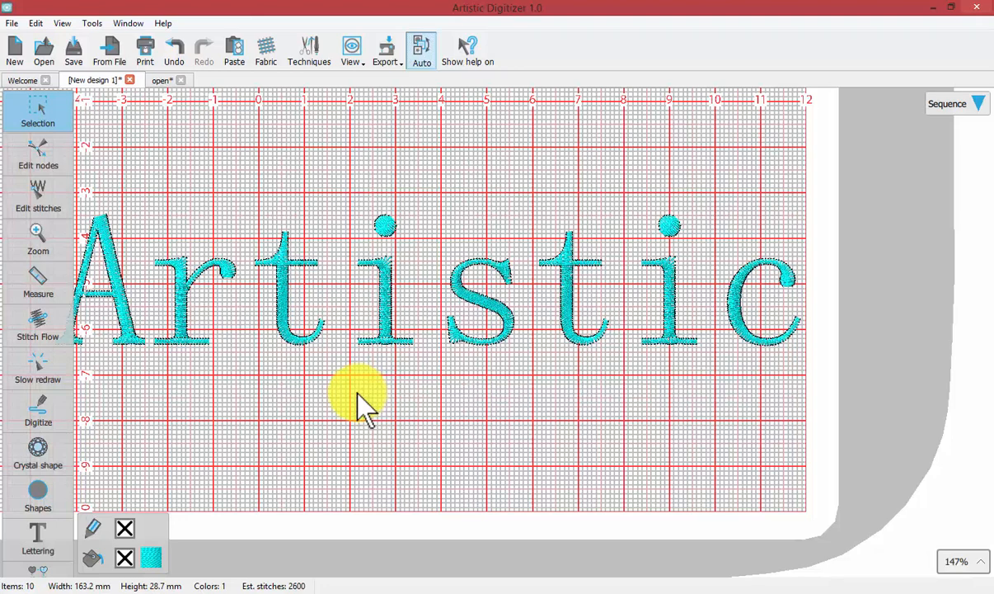
{"action": "mouse_move", "coordinate": [366, 404]}
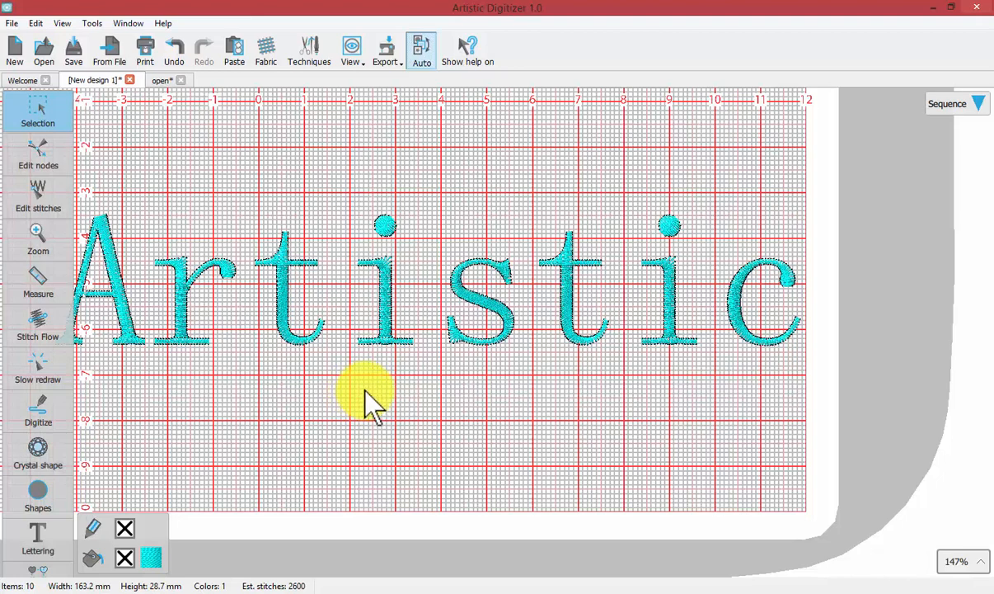